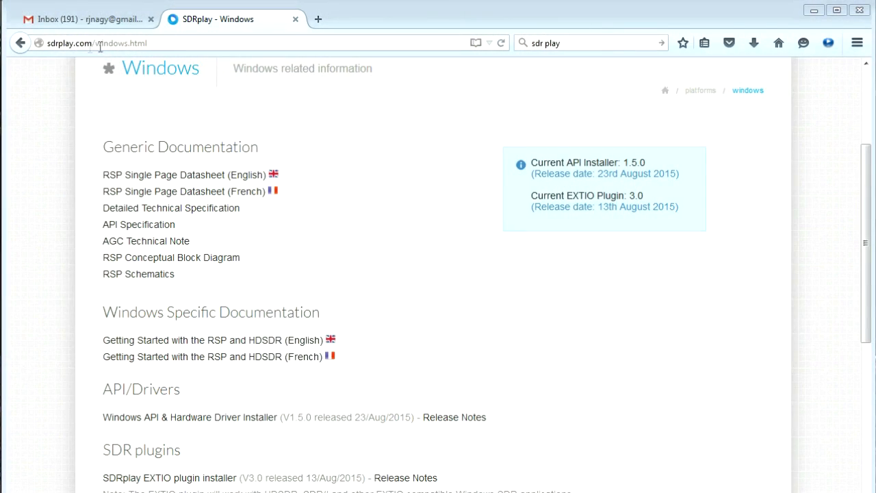
pyautogui.moveTo(288, 116)
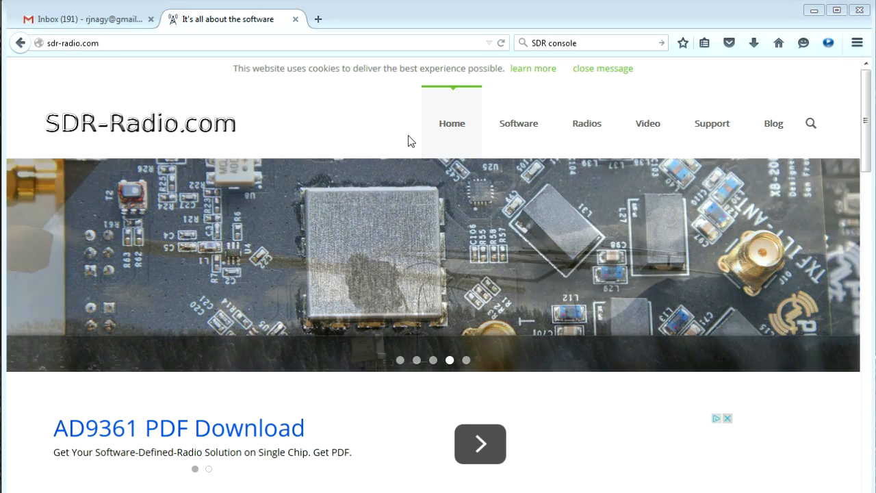
# - Check the SDR Console download page, then start receiving from the SDRplay radio at 5 MHz sample rate
pyautogui.click(517, 123)
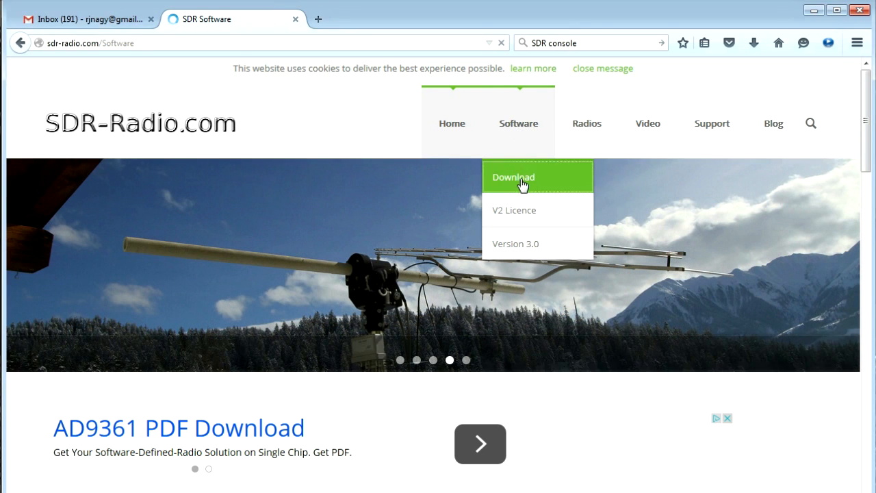
pyautogui.click(512, 176)
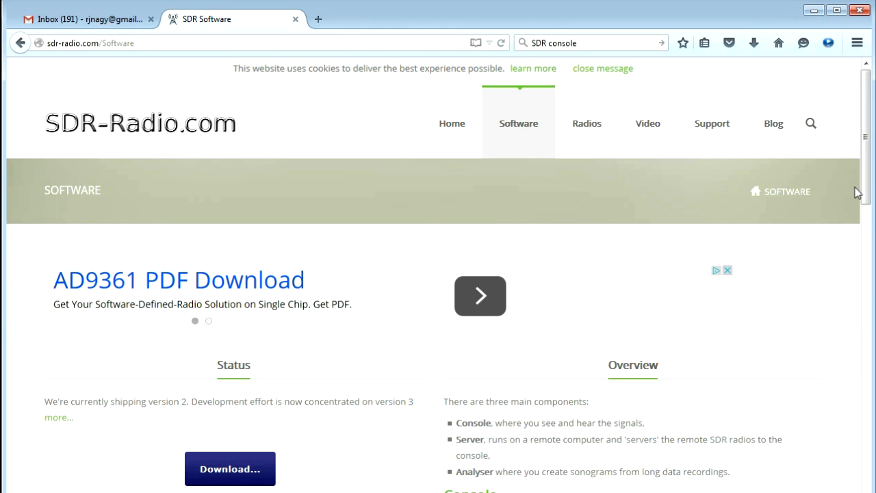
pyautogui.scroll(-3)
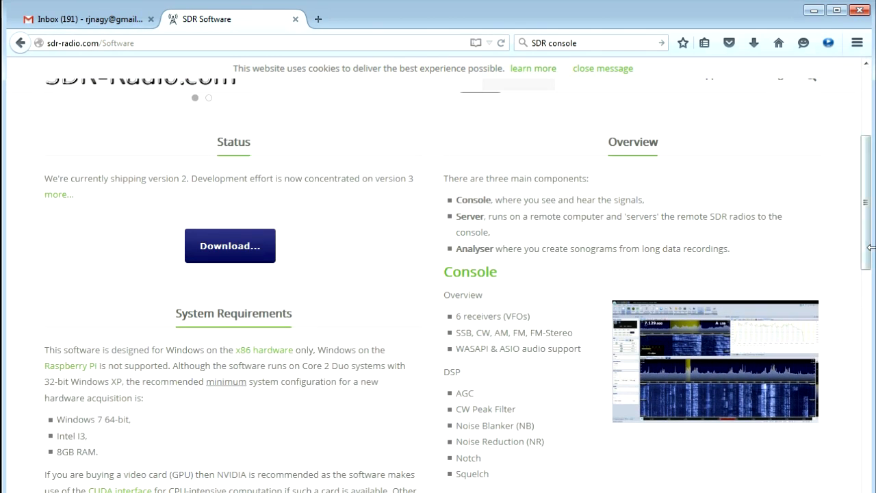
pyautogui.moveTo(241, 244)
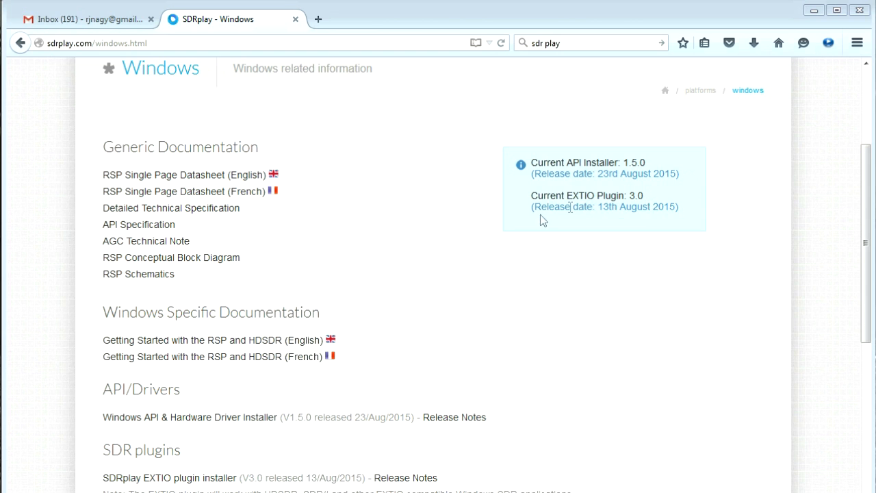
pyautogui.moveTo(655, 260)
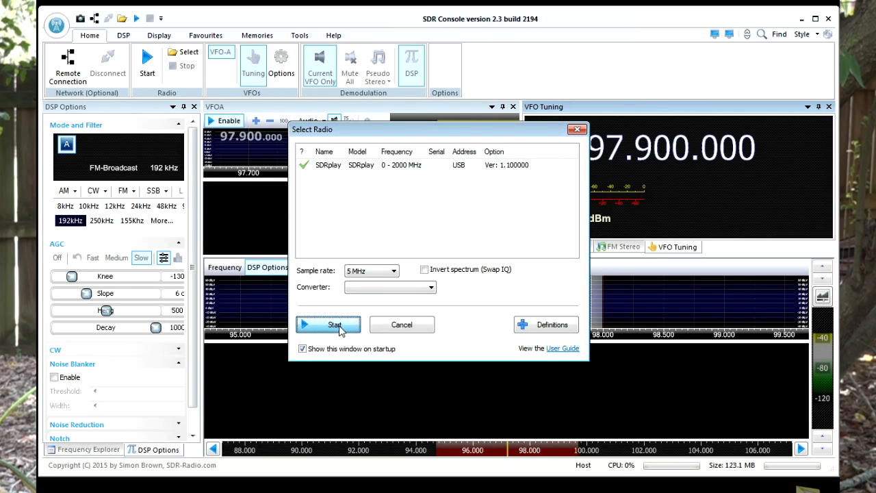
pyautogui.click(328, 324)
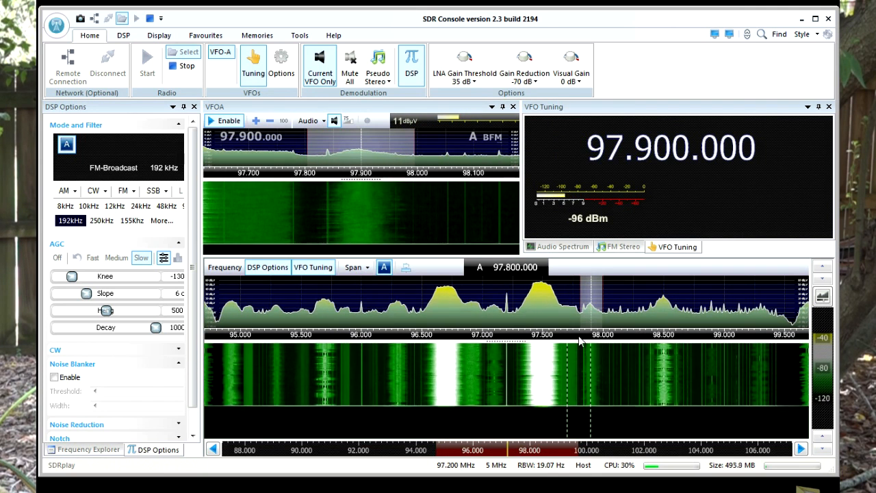
# - Run the receiver on 14.260 MHz USB and review the Display and Favourites ribbons
pyautogui.click(132, 33)
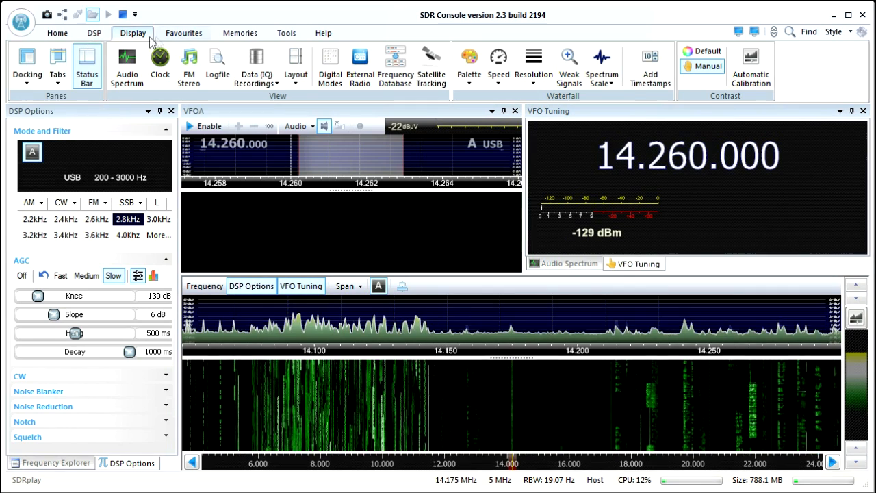
pyautogui.click(58, 33)
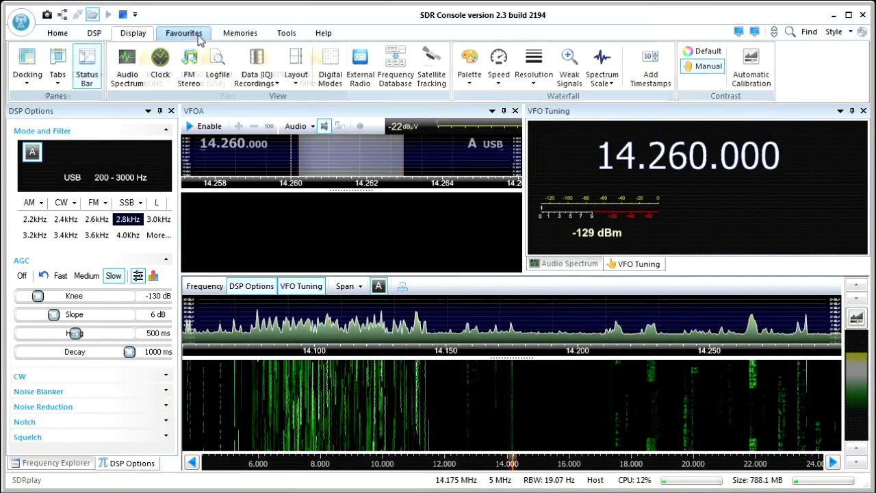
pyautogui.click(239, 33)
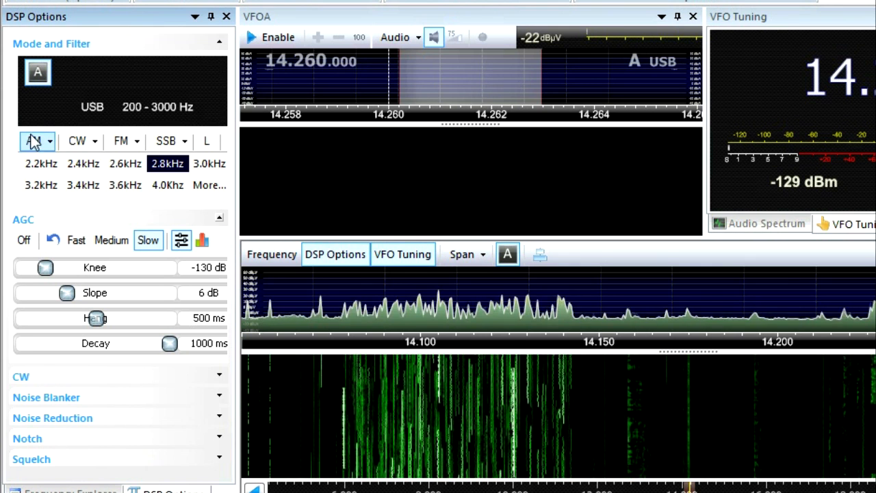
pyautogui.click(93, 141)
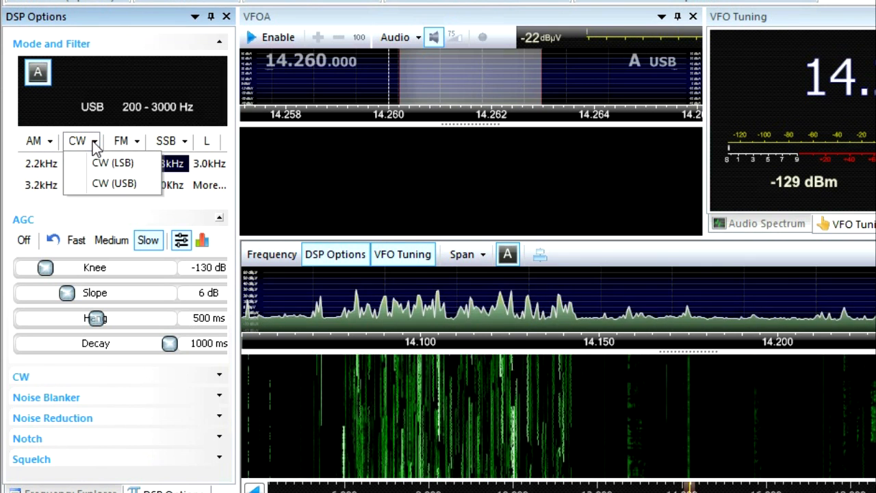
pyautogui.click(122, 141)
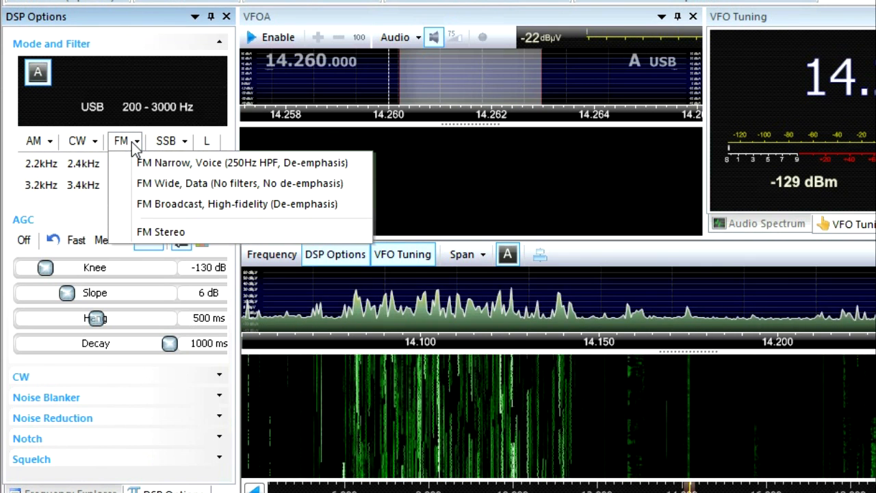
pyautogui.moveTo(150, 204)
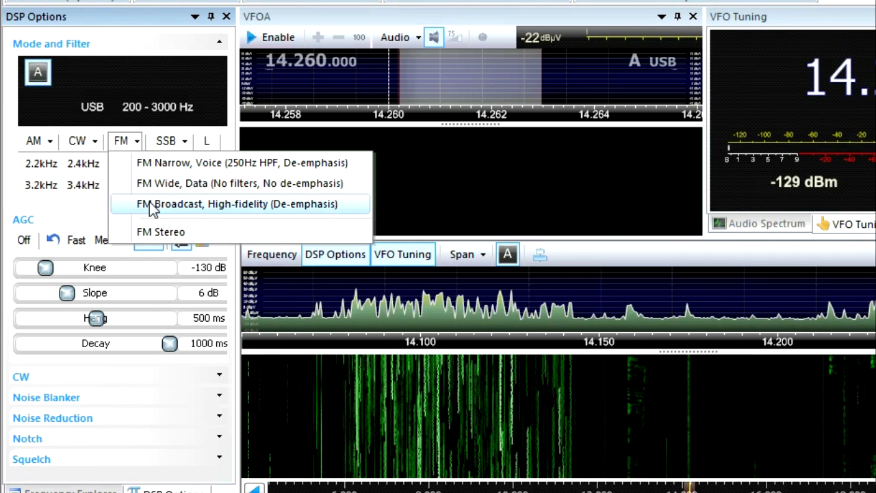
pyautogui.click(167, 141)
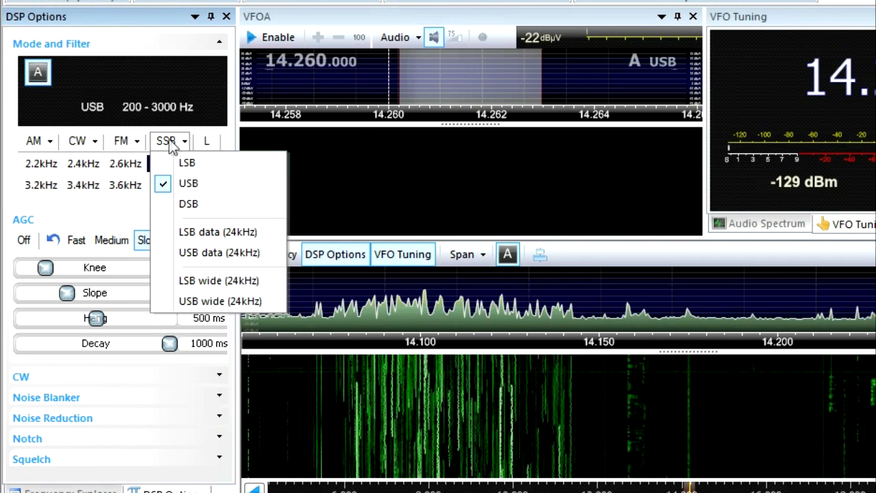
pyautogui.click(188, 183)
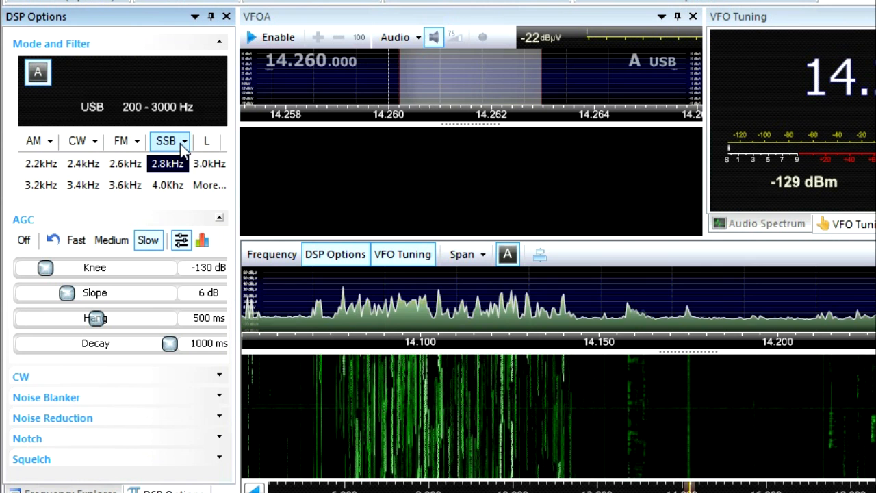
pyautogui.click(184, 141)
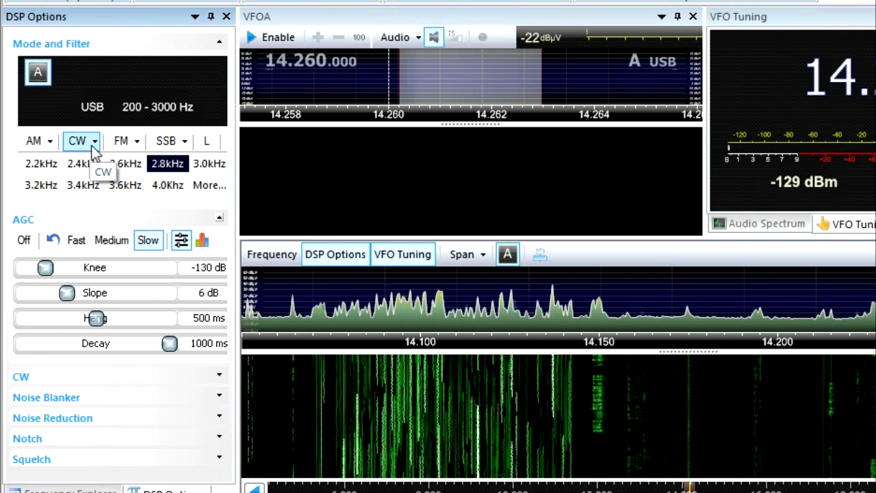
pyautogui.click(93, 139)
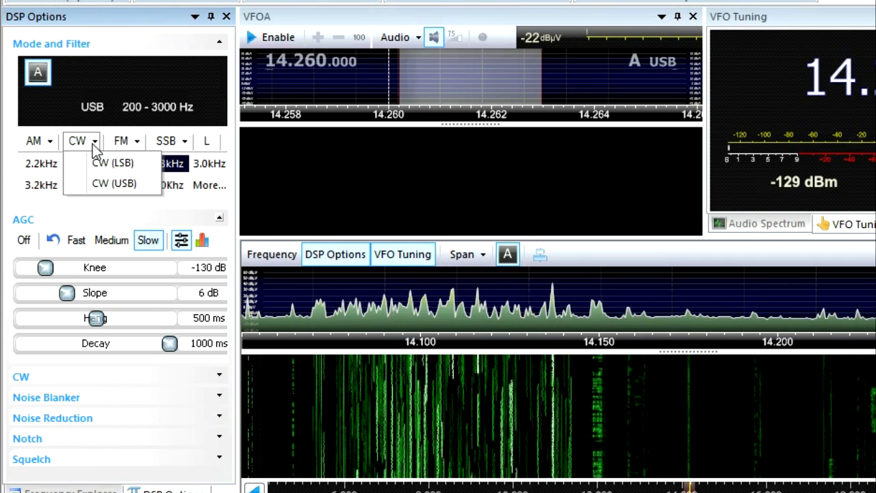
pyautogui.click(33, 141)
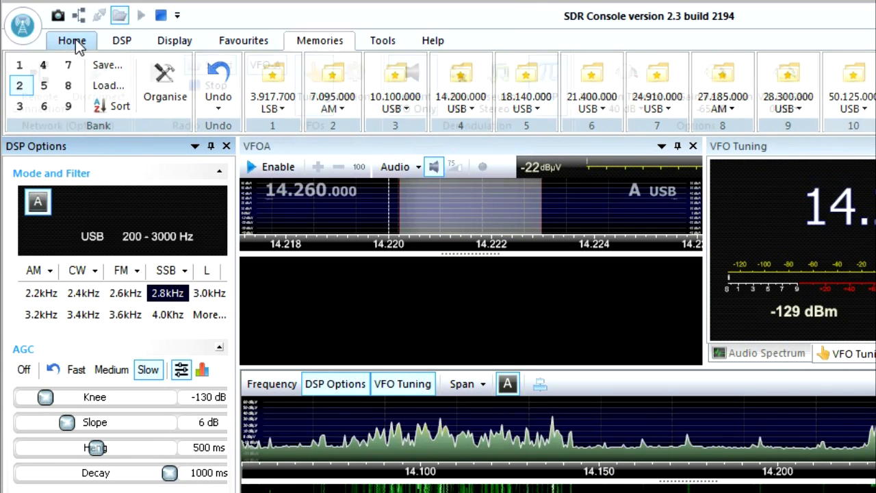
# - Review memory banks 5, 9 and 1 to locate the saved FM broadcast stations, returning to Home
pyautogui.click(71, 40)
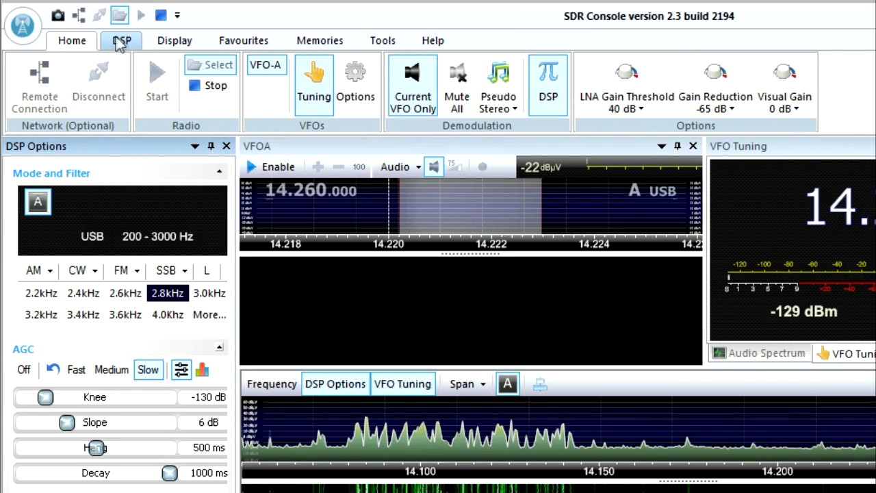
pyautogui.click(319, 42)
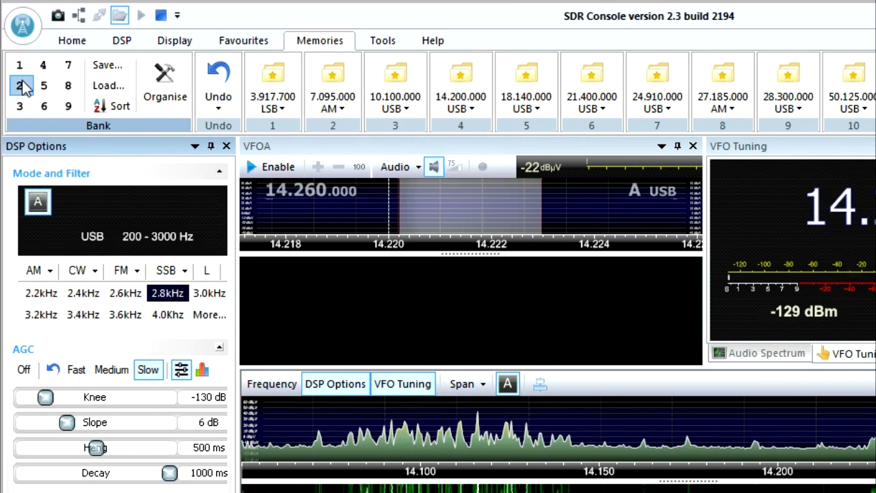
pyautogui.click(19, 107)
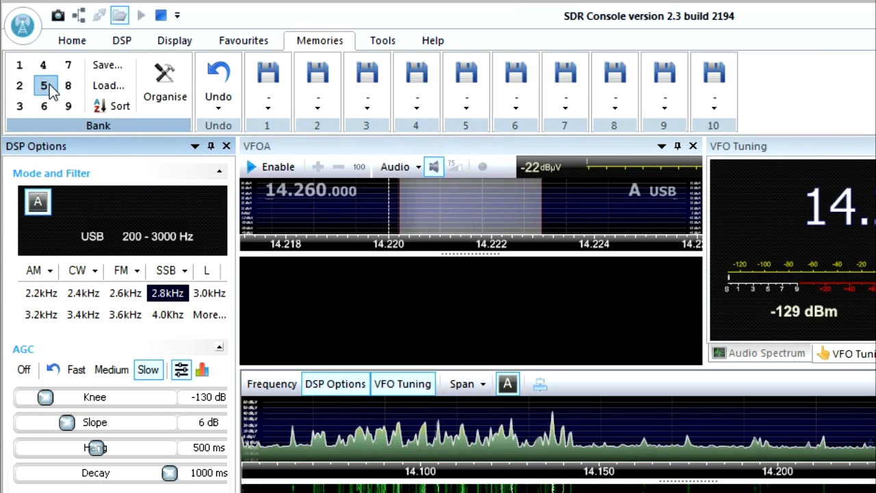
pyautogui.click(68, 107)
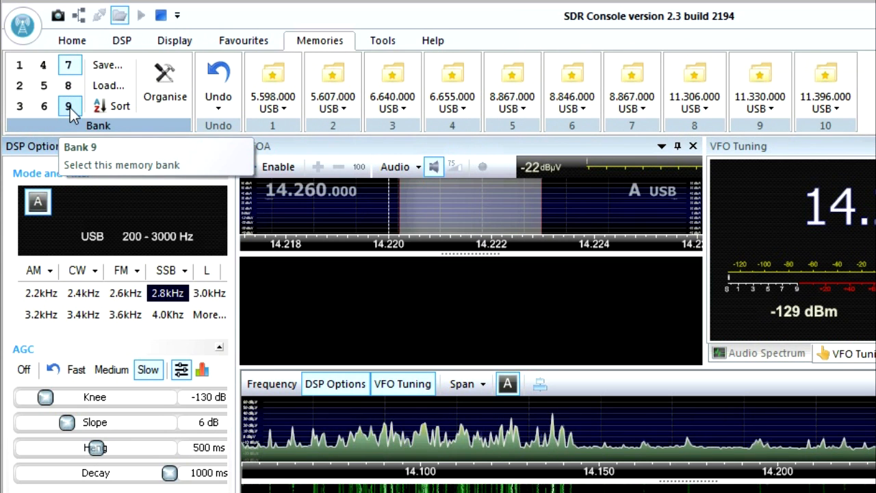
pyautogui.click(43, 106)
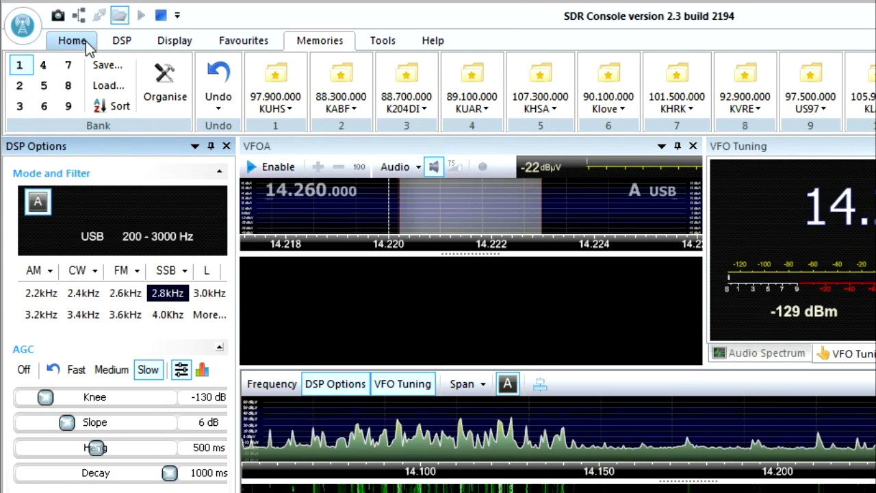
pyautogui.click(71, 41)
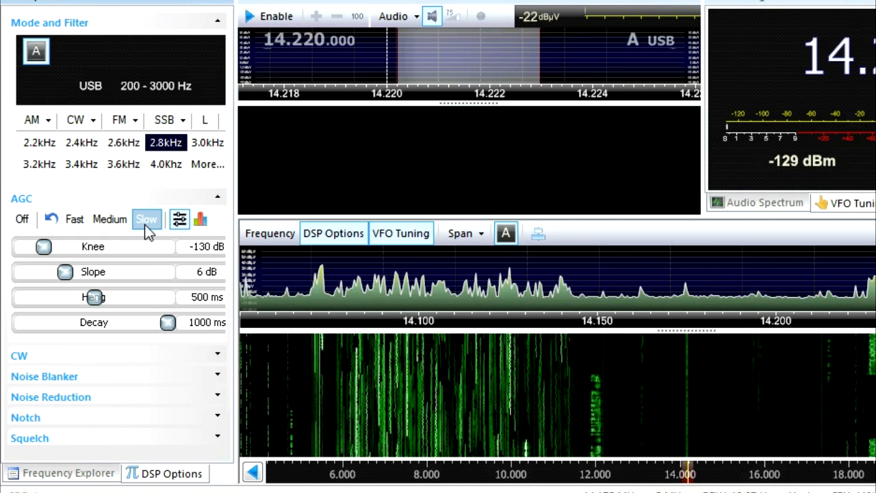
pyautogui.click(74, 219)
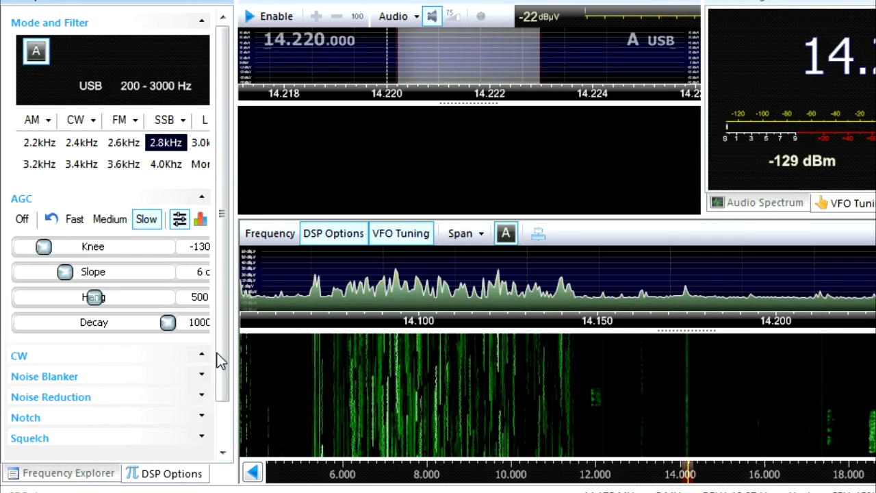
pyautogui.moveTo(190, 369)
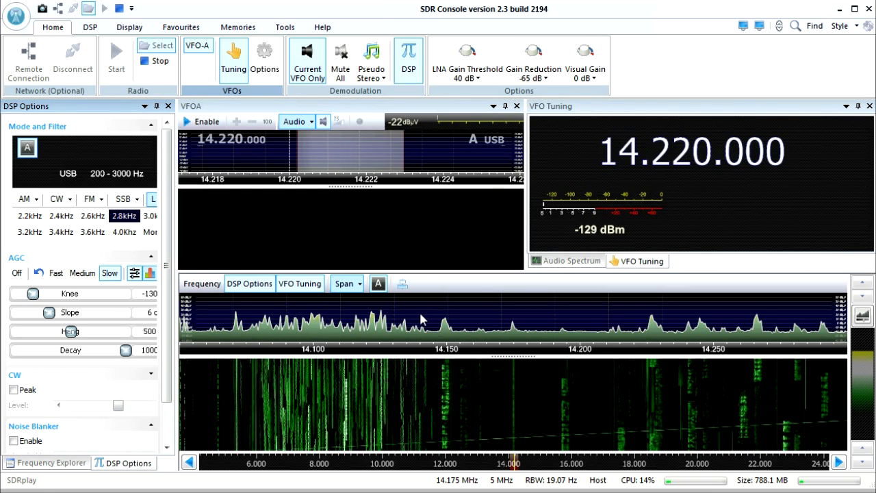
# - Tune VFO A from 14.220.000 to a nearby signal at 14.223.200 MHz USB
pyautogui.click(201, 121)
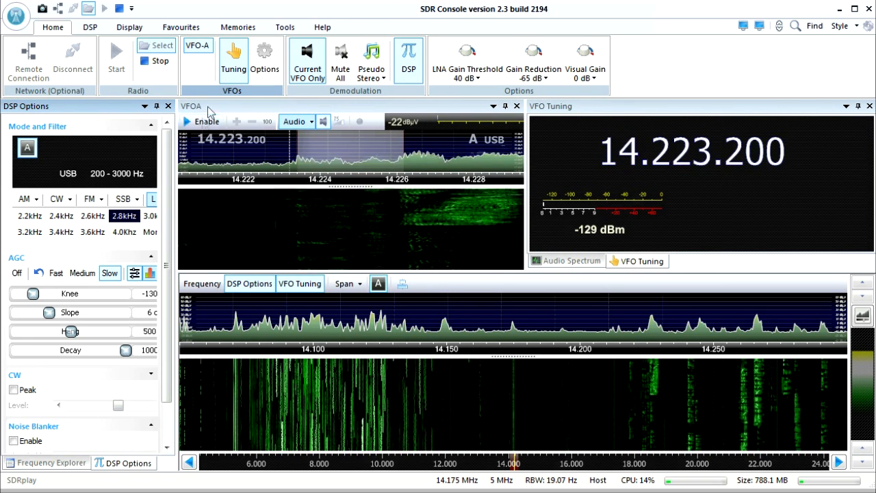
pyautogui.click(205, 120)
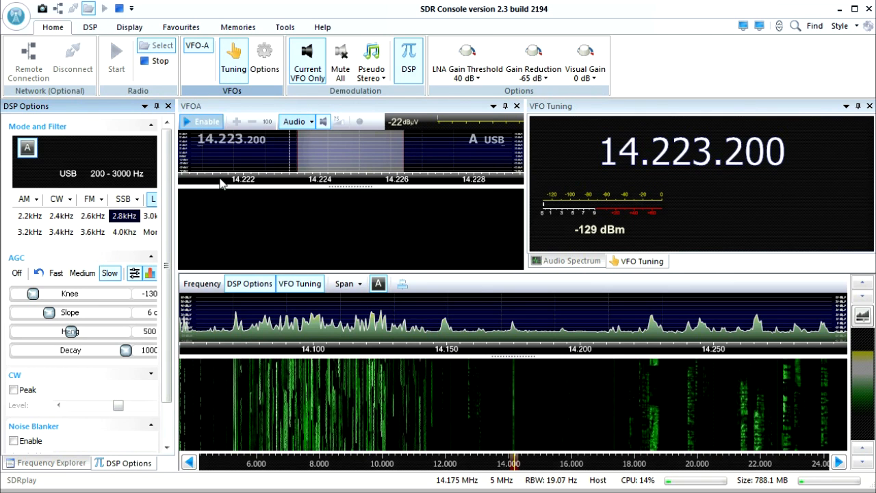
pyautogui.click(300, 284)
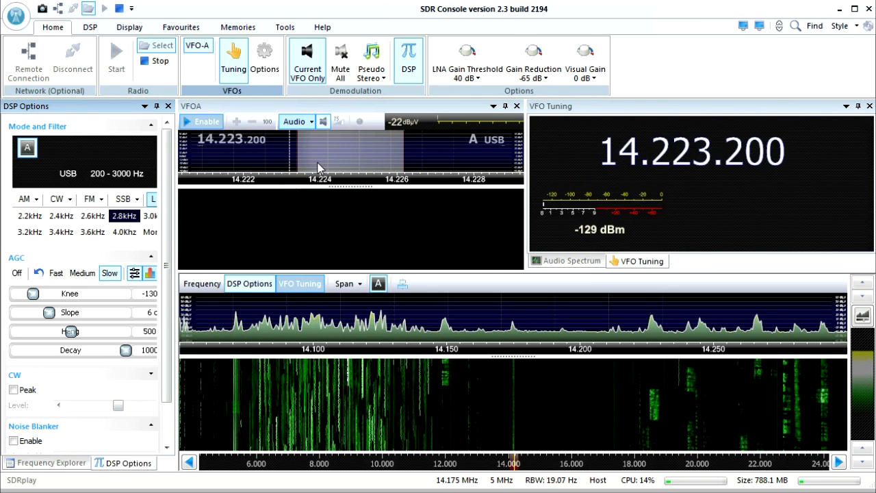
pyautogui.moveTo(327, 200)
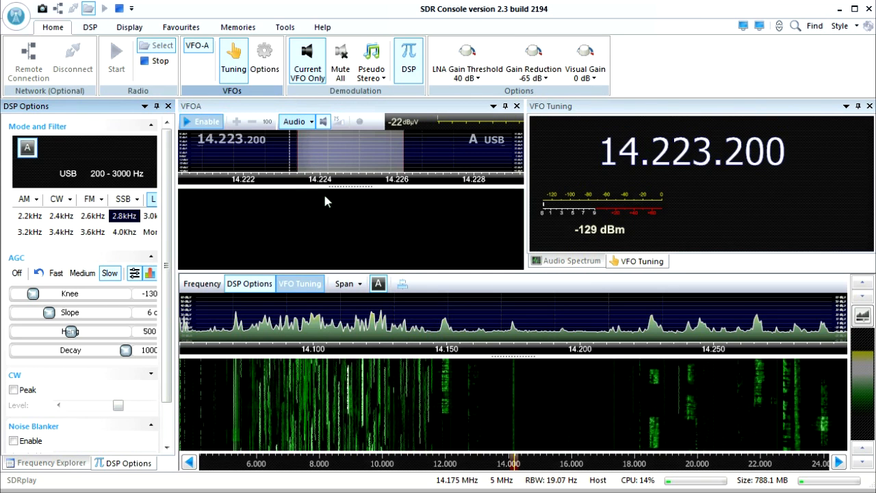
pyautogui.moveTo(367, 189)
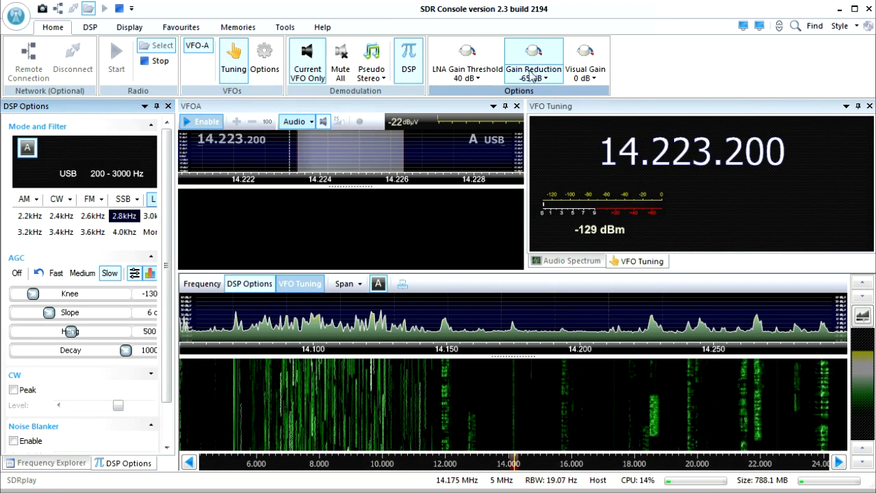
# - Review the RF gain reduction and LNA threshold choices, aiming for -60 dB with a 40 dB threshold
pyautogui.click(534, 60)
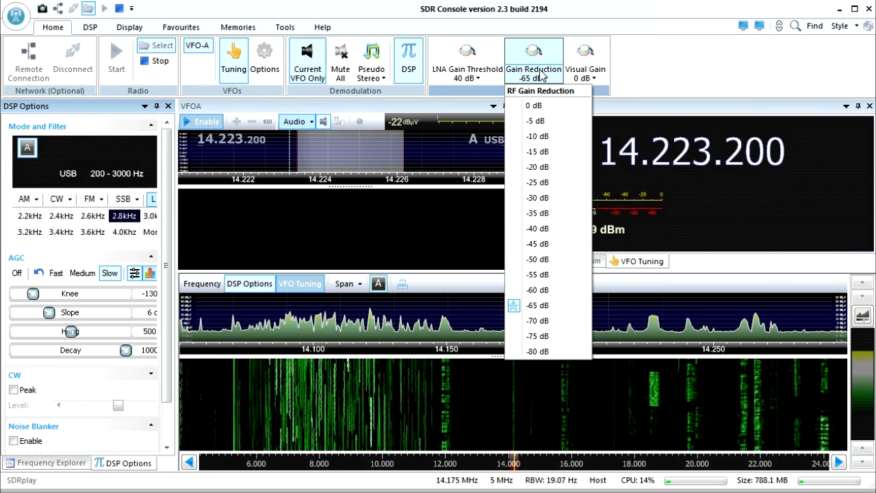
pyautogui.moveTo(541, 197)
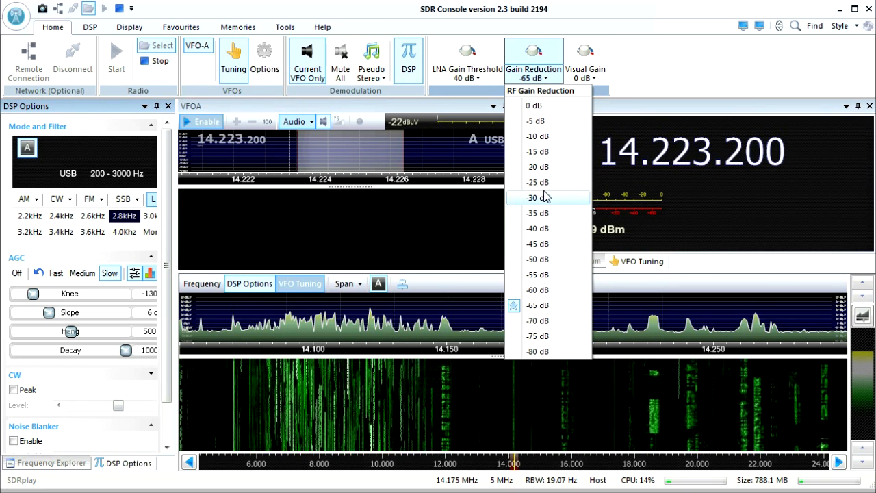
pyautogui.moveTo(541, 305)
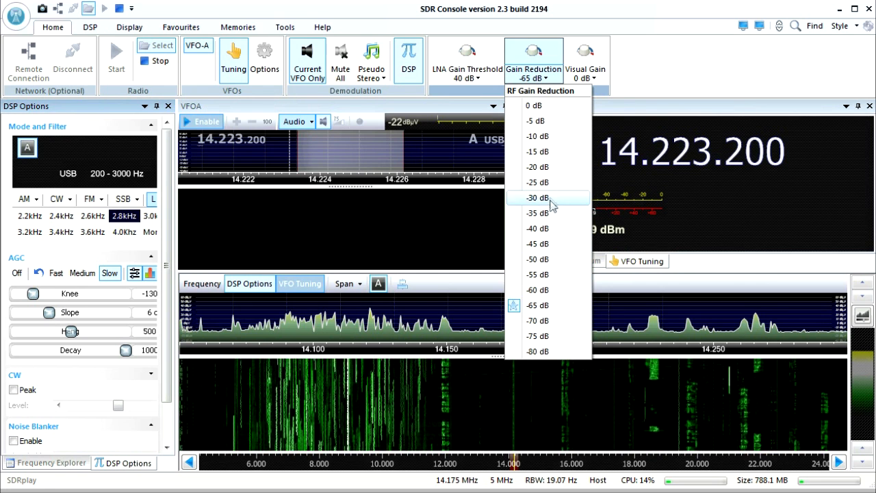
pyautogui.moveTo(546, 182)
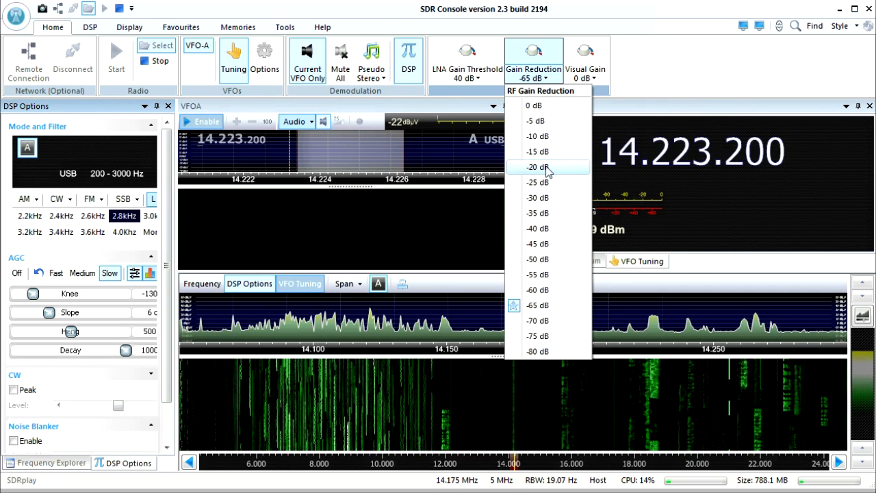
pyautogui.moveTo(546, 150)
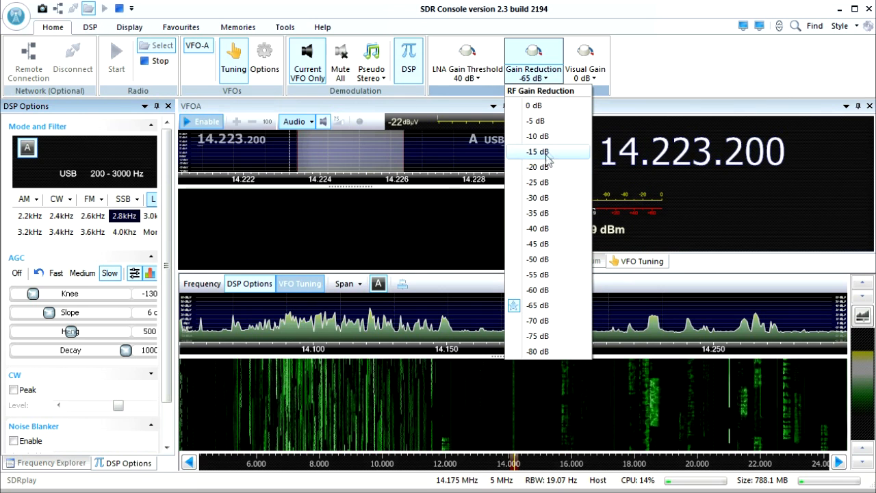
pyautogui.moveTo(546, 183)
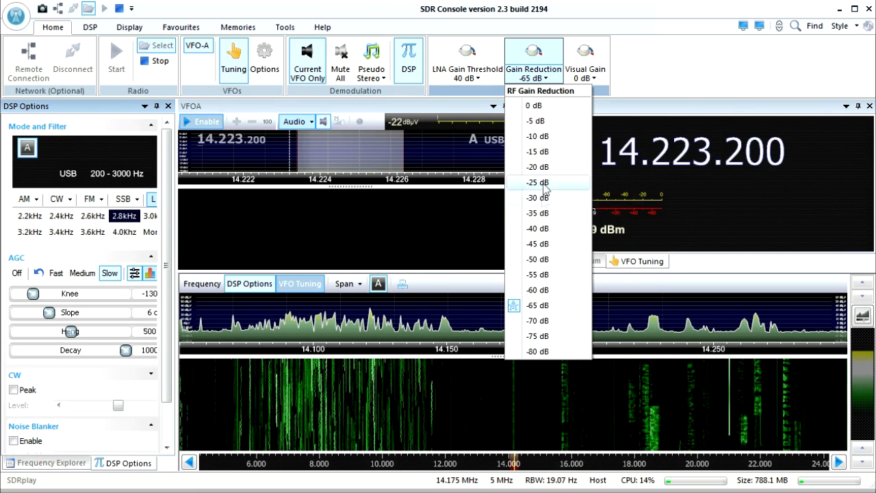
pyautogui.moveTo(537, 213)
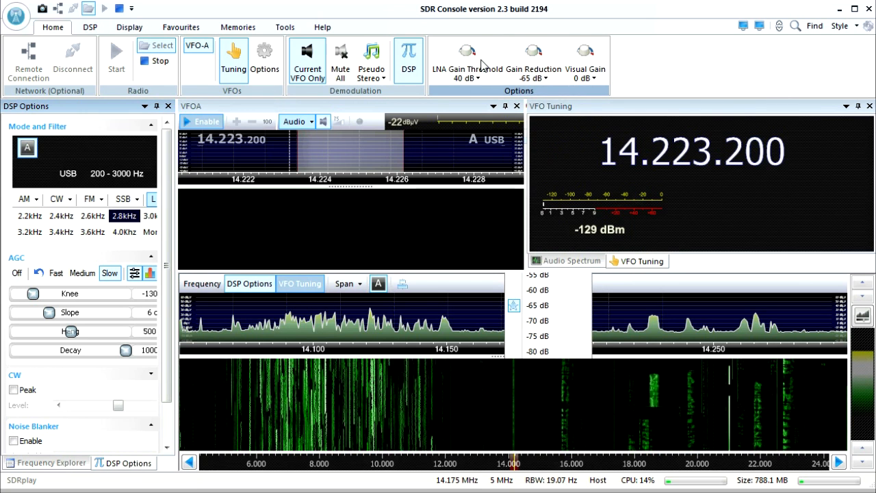
pyautogui.click(468, 60)
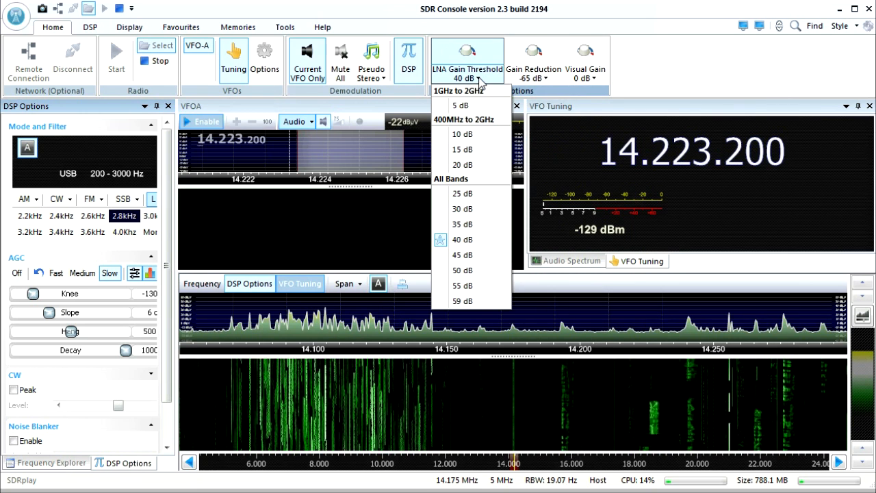
pyautogui.moveTo(473, 134)
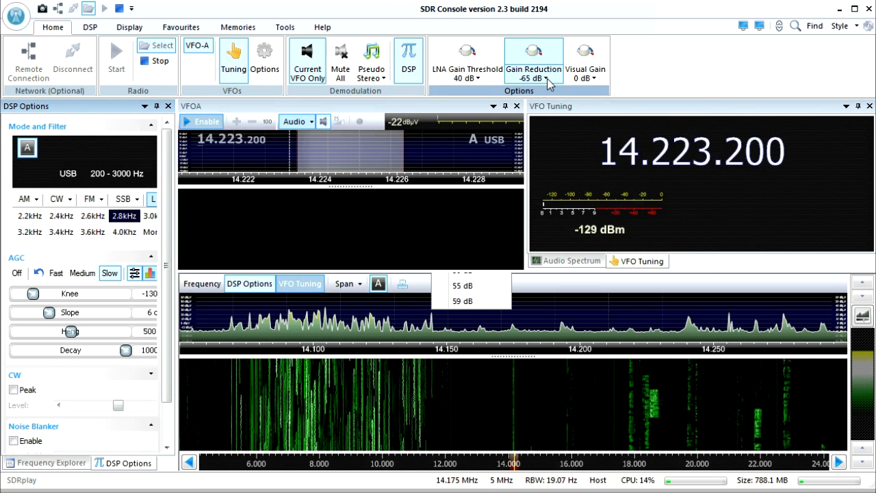
pyautogui.click(534, 62)
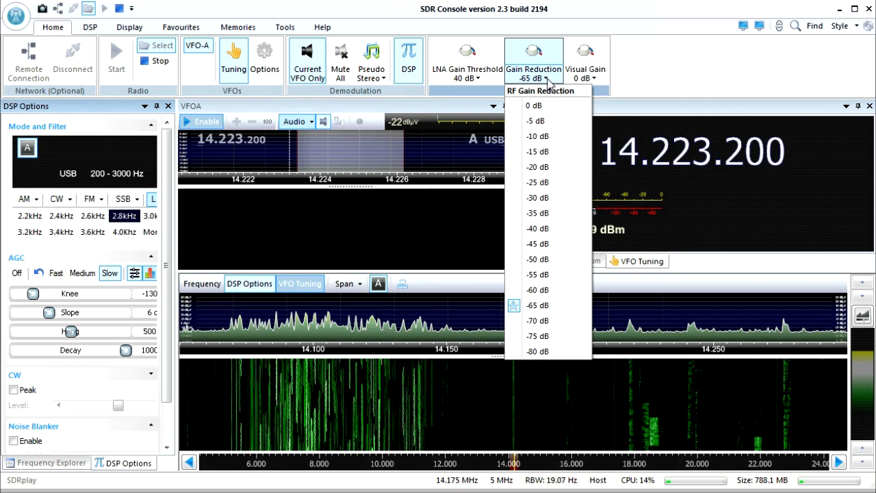
pyautogui.moveTo(542, 214)
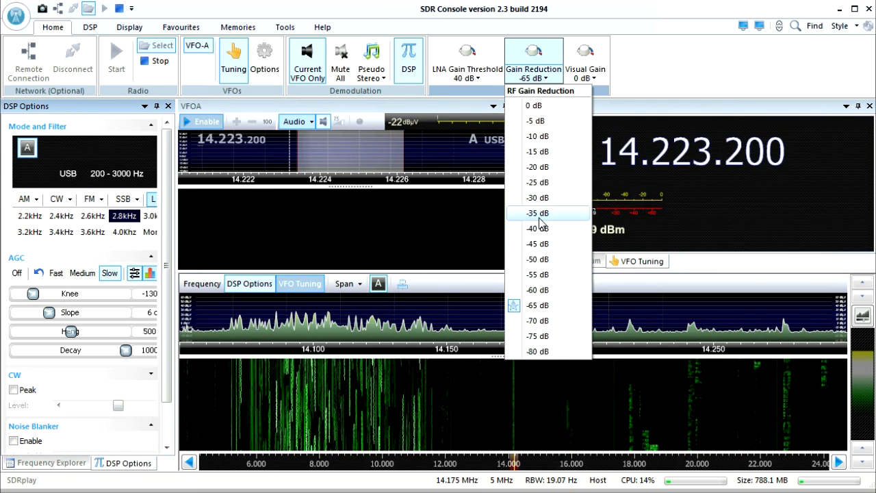
pyautogui.moveTo(537, 244)
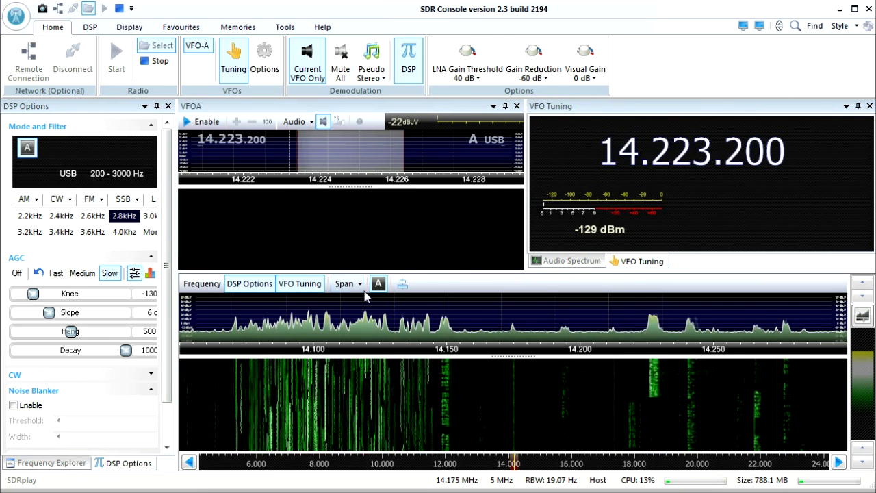
# - Set the spectrum span to 5 MHz, then narrow it to 300 kHz around 14.10–14.25 MHz
pyautogui.click(348, 283)
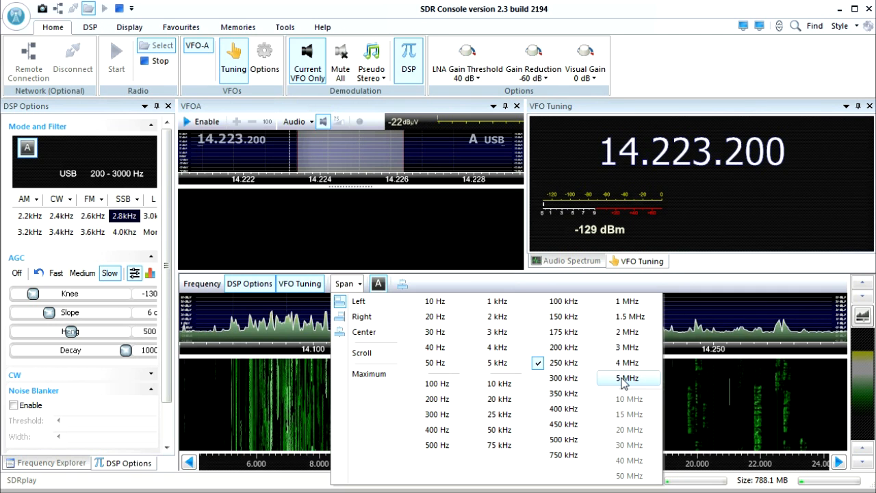
pyautogui.click(627, 378)
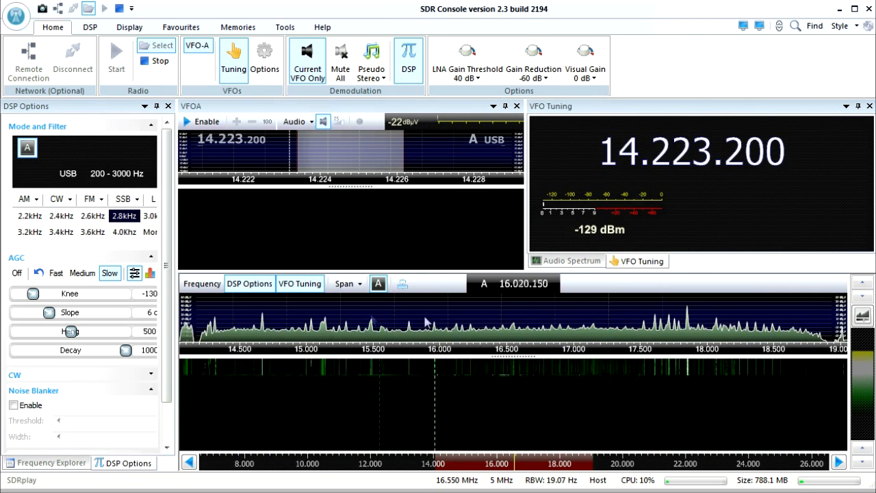
pyautogui.moveTo(345, 282)
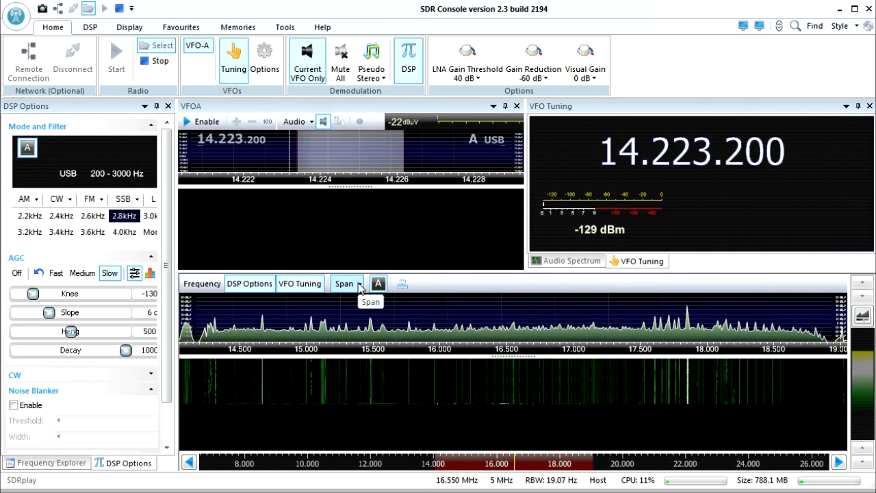
pyautogui.click(345, 284)
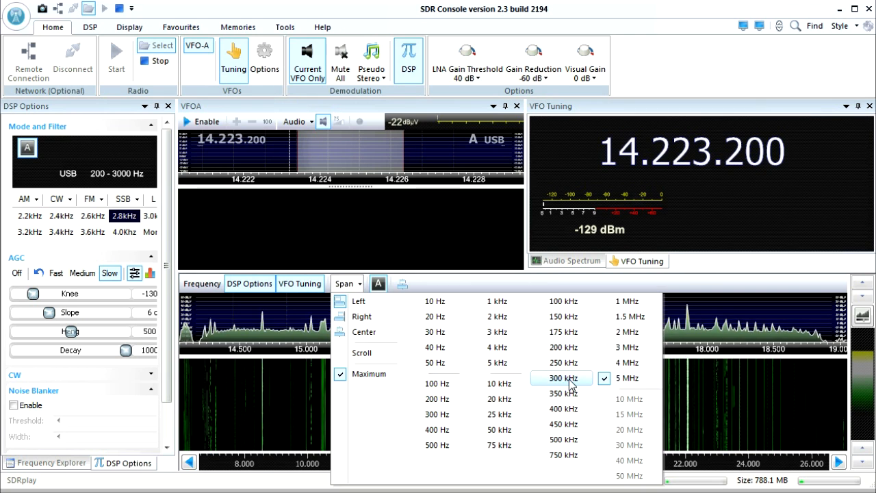
pyautogui.click(627, 377)
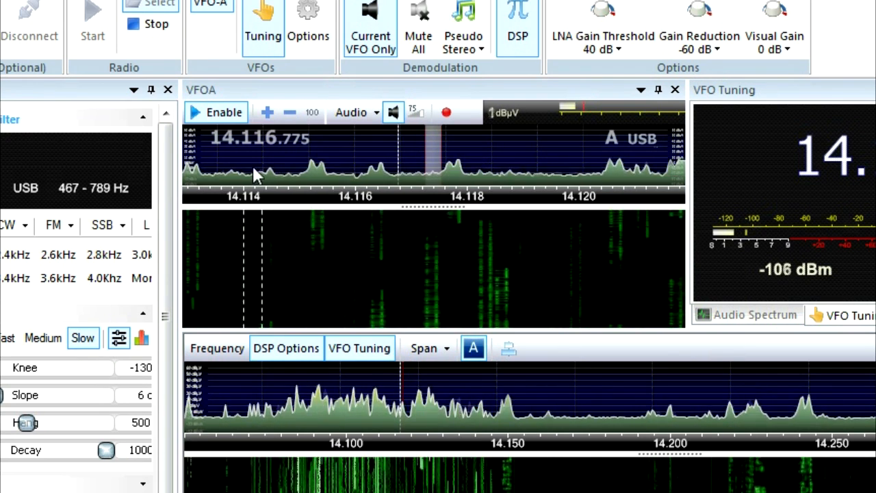
# - Enable the Audio Spectrum panel so it plots the received audio around 400–900 Hz
pyautogui.click(217, 113)
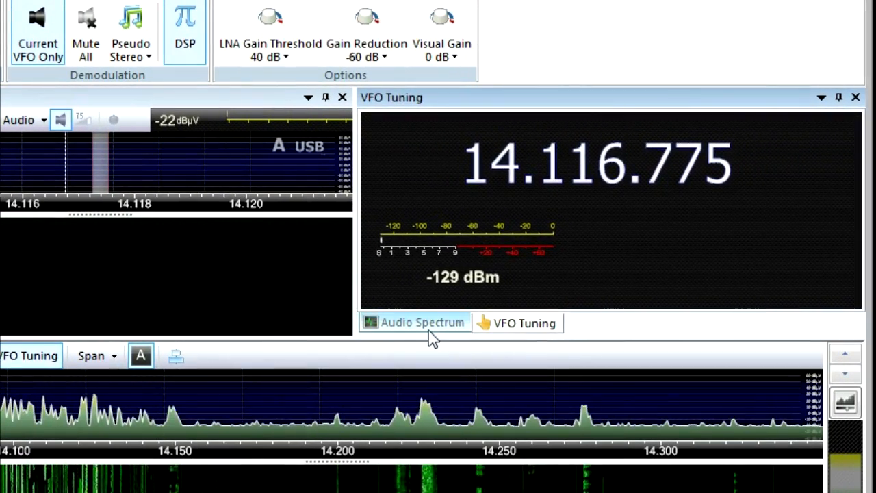
pyautogui.click(421, 323)
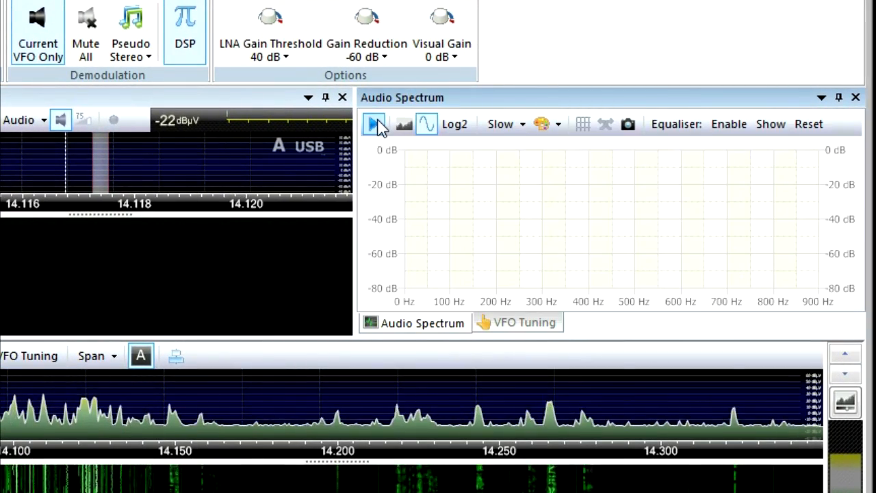
pyautogui.click(373, 124)
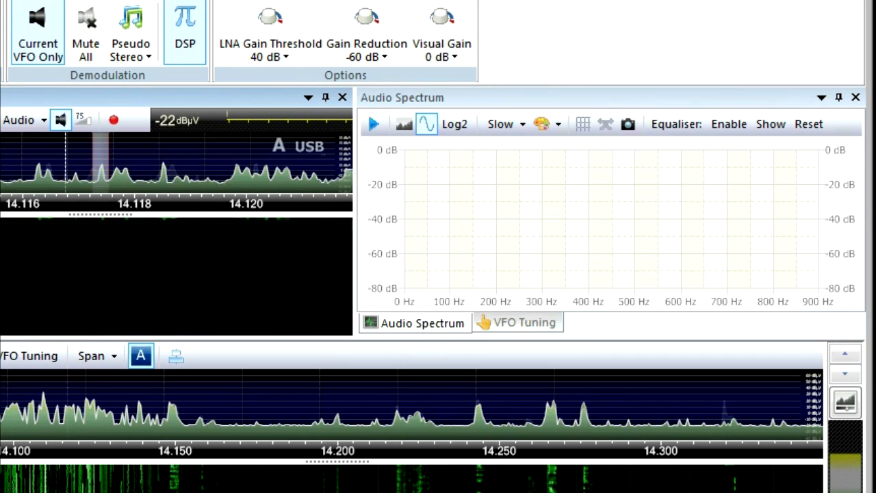
pyautogui.moveTo(372, 123)
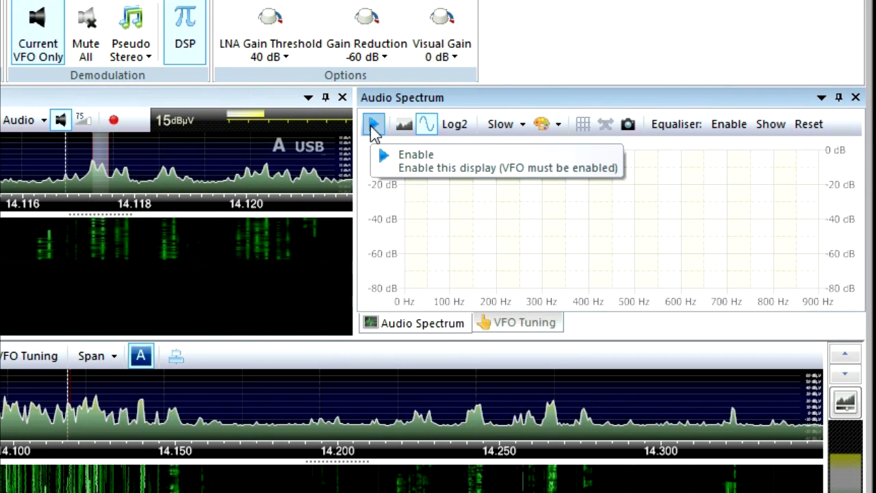
pyautogui.click(373, 124)
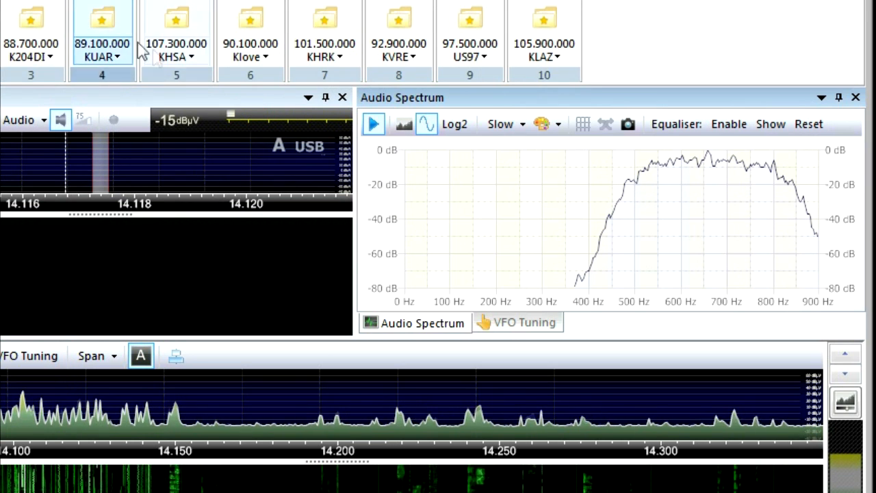
# - Recall the KLAZ 105.900 MHz memory in broadcast FM with the 155 kHz filter and return Home
pyautogui.click(544, 30)
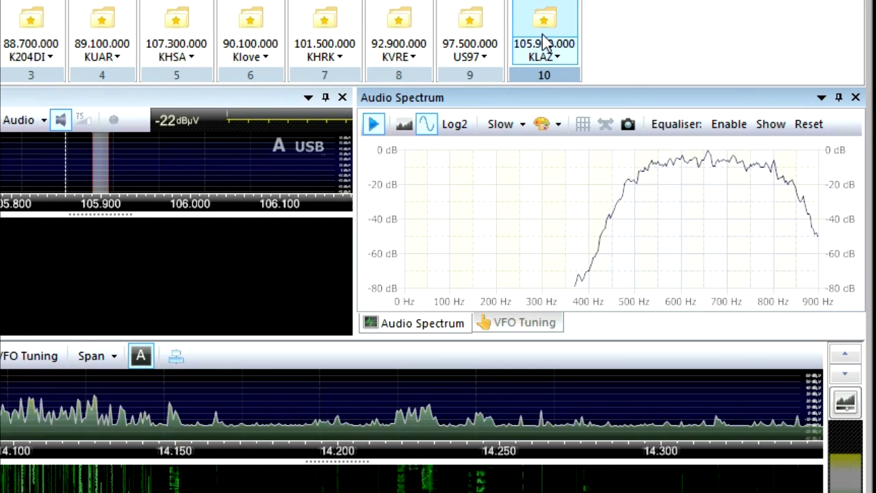
pyautogui.click(545, 27)
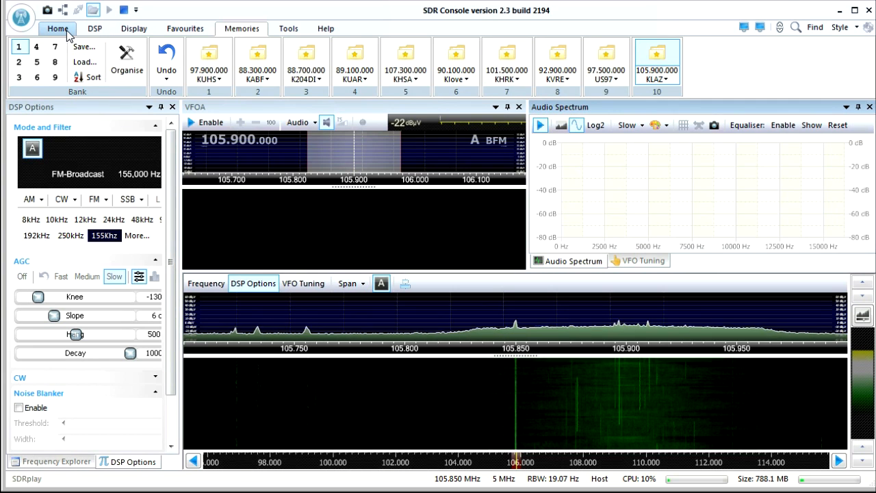
pyautogui.click(57, 28)
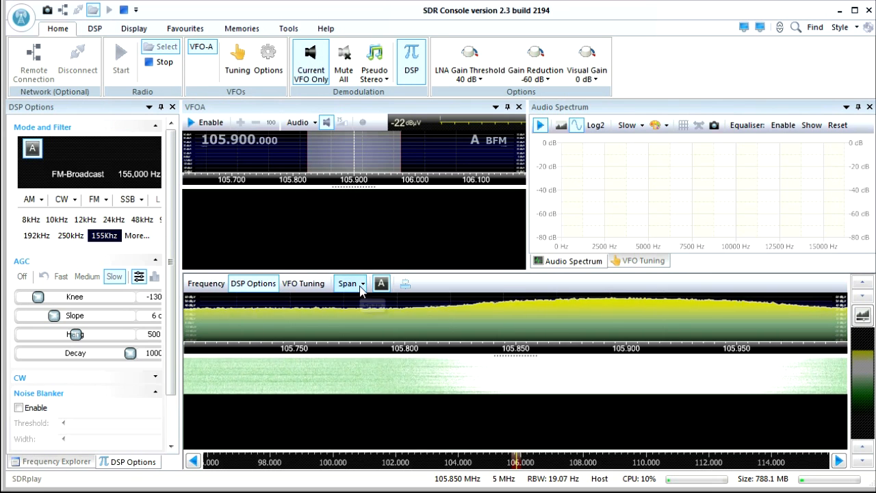
# - Stop the radio and restart SDRplay at a 5 MHz sample rate
pyautogui.click(350, 281)
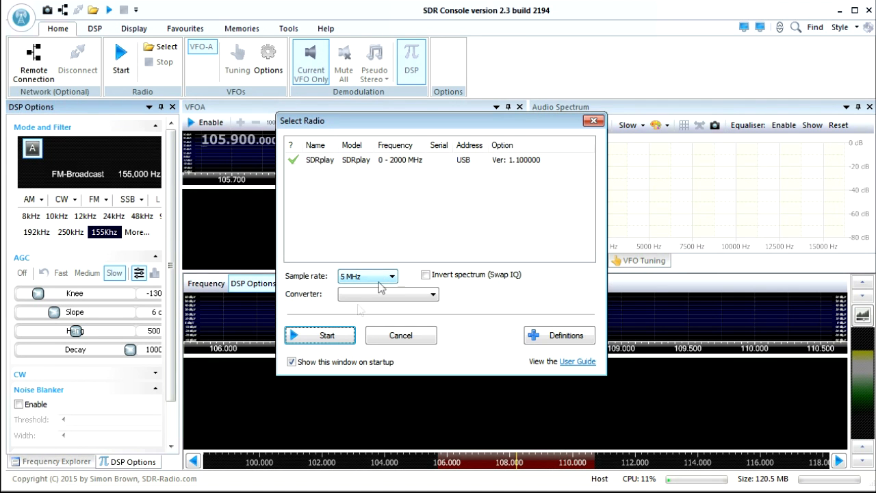
pyautogui.click(320, 334)
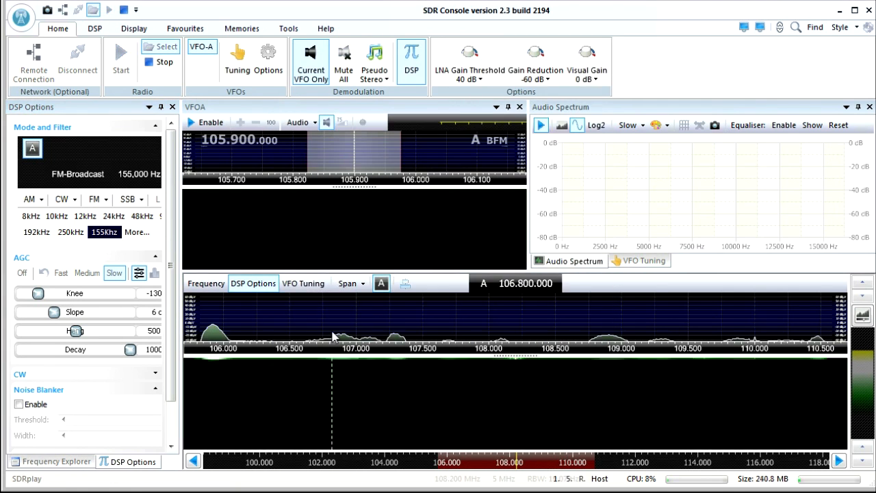
pyautogui.moveTo(536, 62)
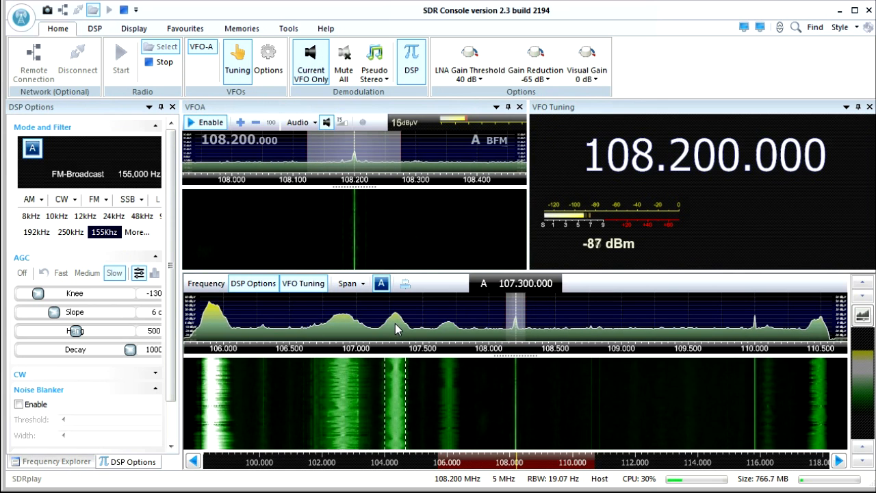
# - Tune through spectrum signals from near 107.3 MHz, settling on 101.500 MHz broadcast FM
pyautogui.click(397, 322)
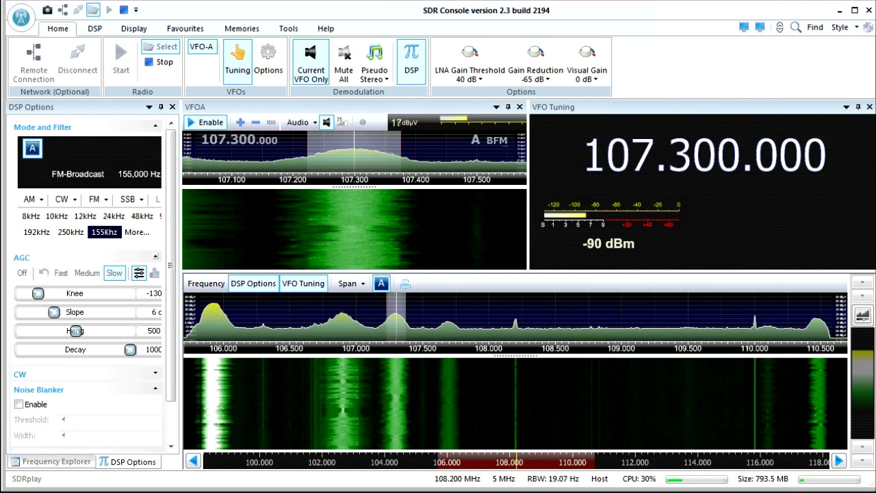
pyautogui.click(205, 122)
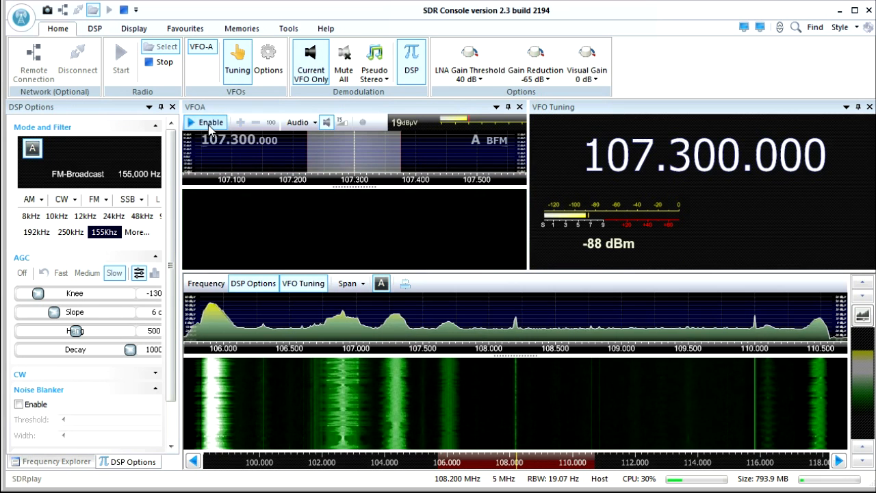
pyautogui.click(195, 460)
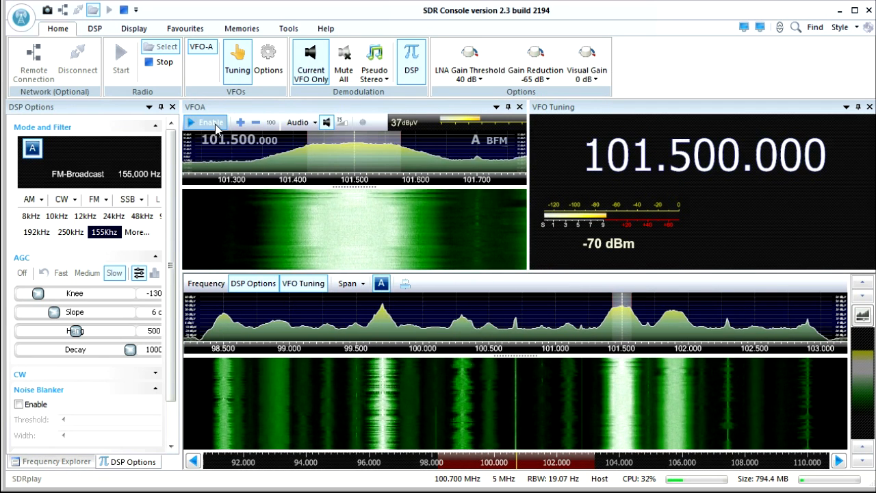
pyautogui.click(58, 217)
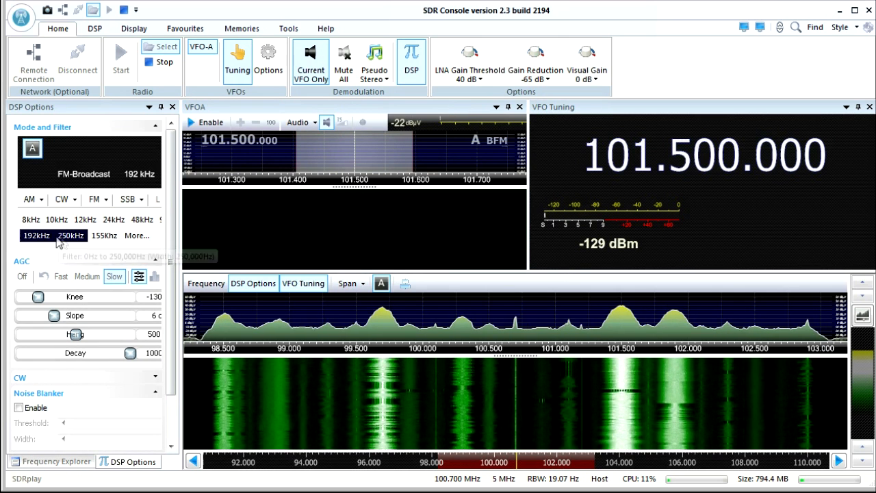
pyautogui.moveTo(137, 235)
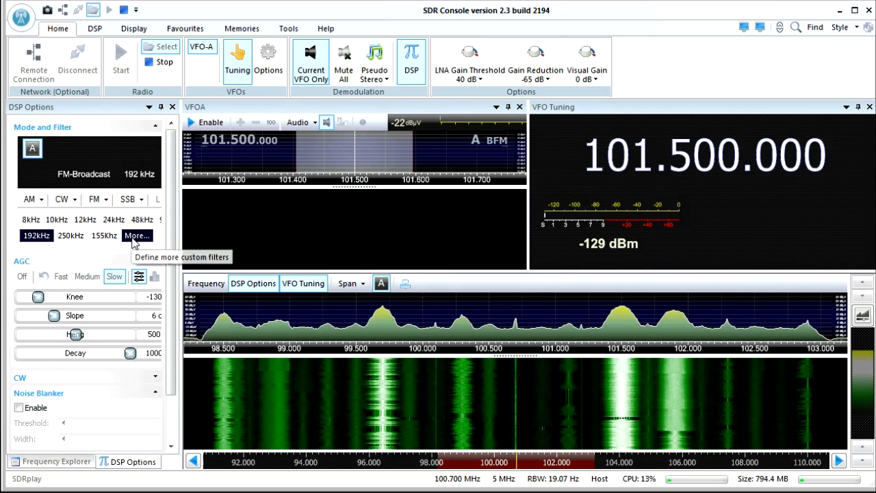
pyautogui.click(137, 236)
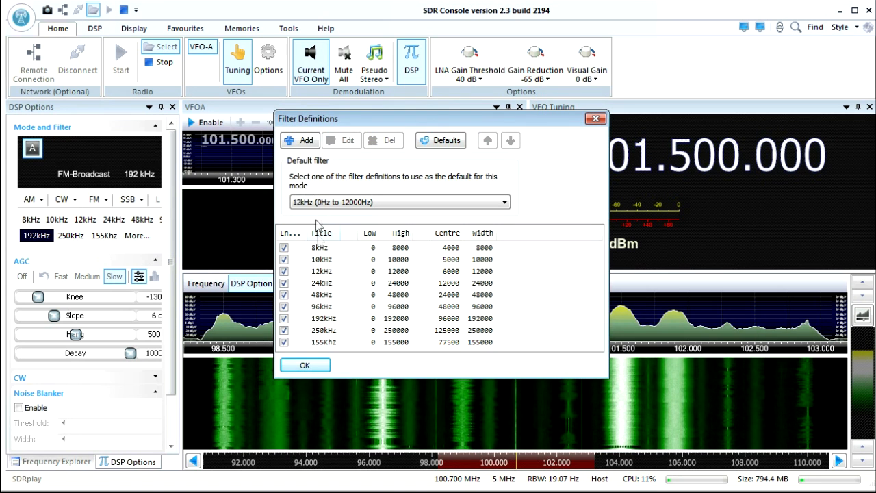
pyautogui.moveTo(323, 348)
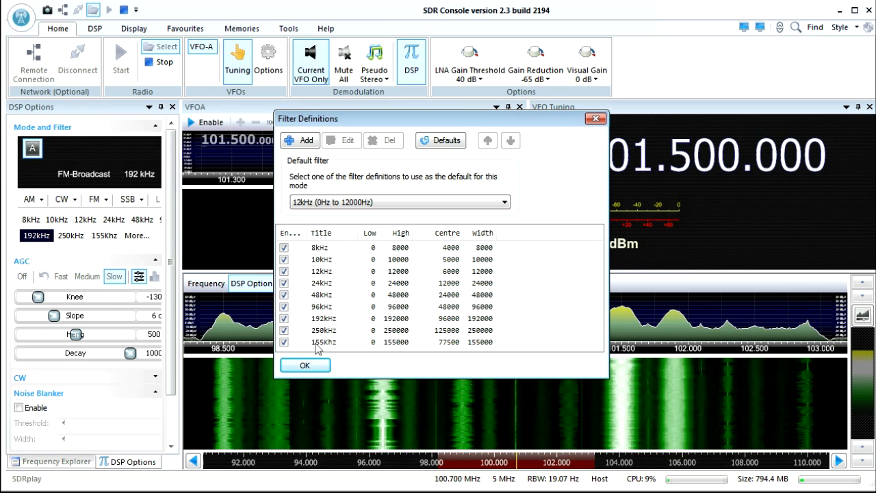
pyautogui.click(307, 139)
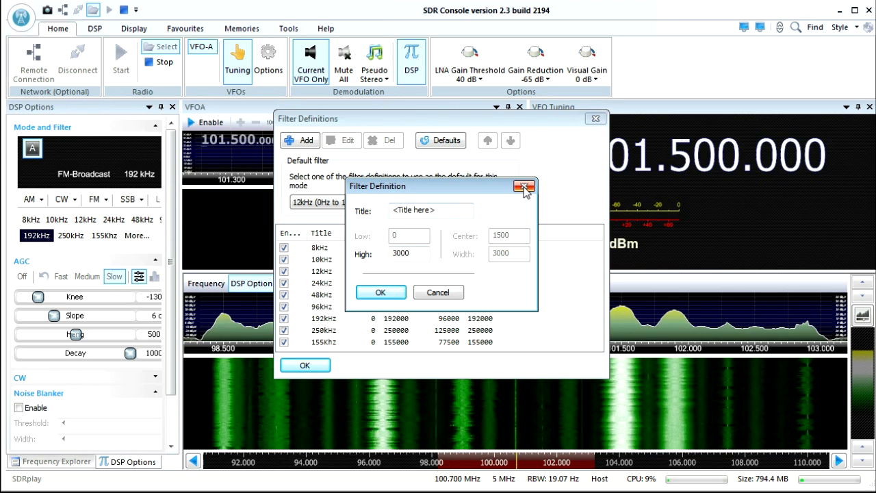
pyautogui.click(523, 186)
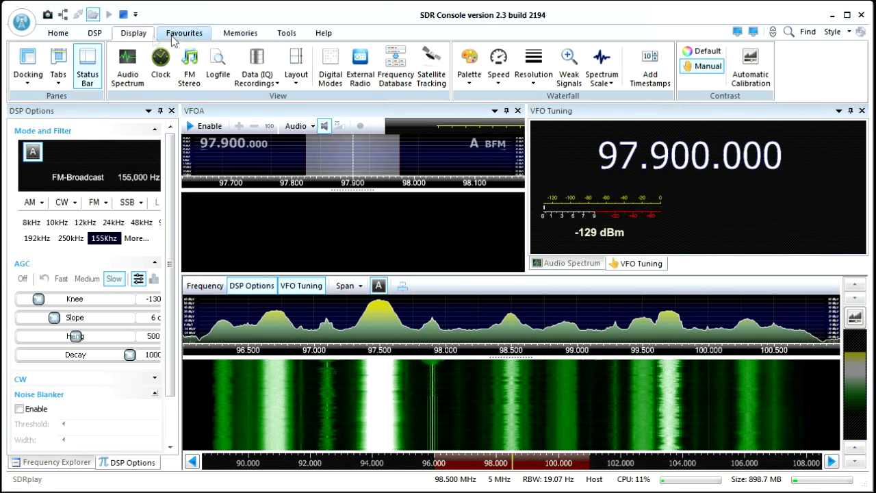
# - Browse the ribbon's program options and enable the setting that keeps the screensaver from starting
pyautogui.click(287, 33)
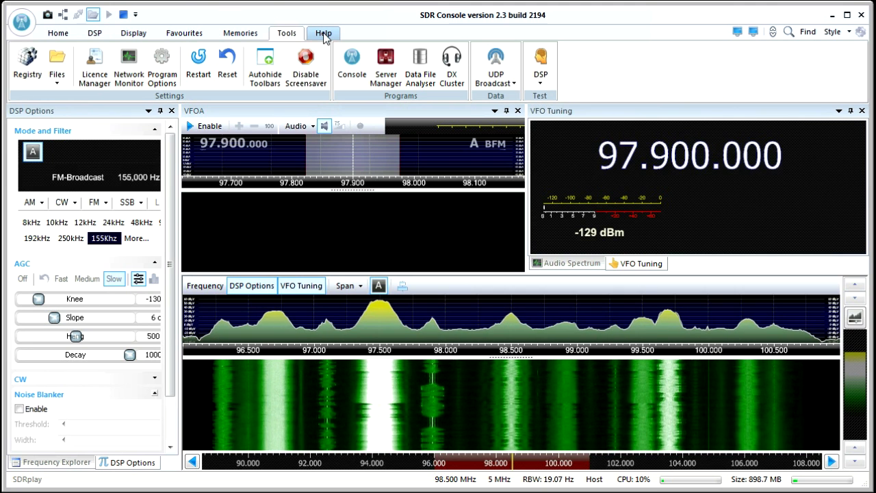
pyautogui.moveTo(452, 61)
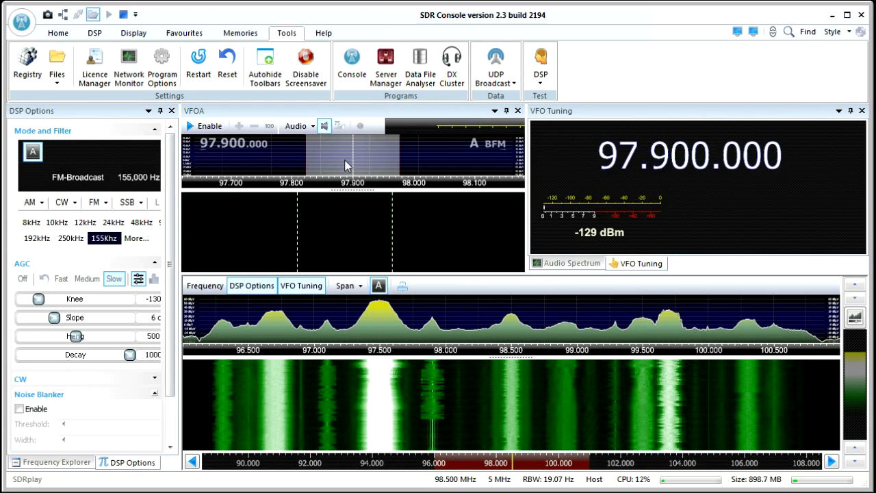
pyautogui.click(305, 61)
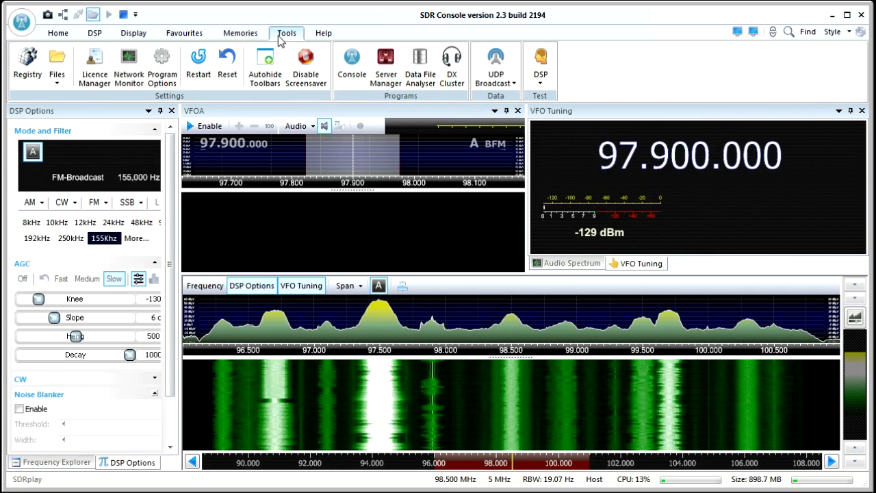
pyautogui.click(306, 65)
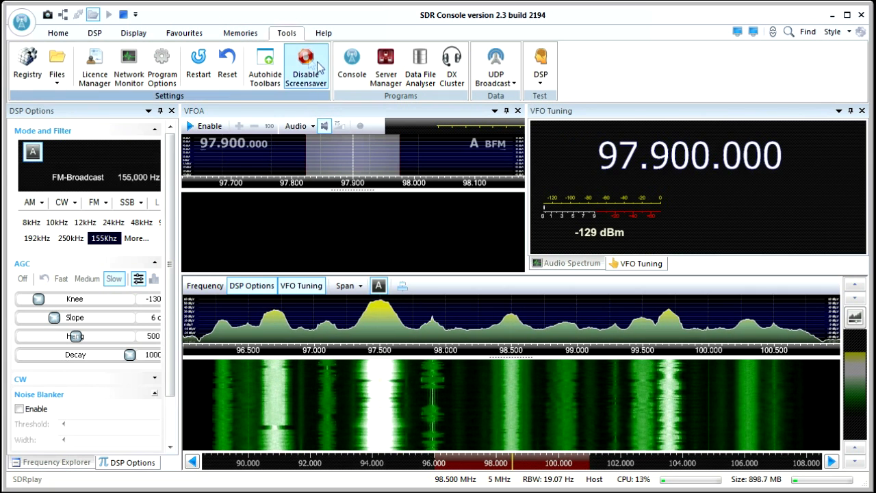
pyautogui.click(305, 66)
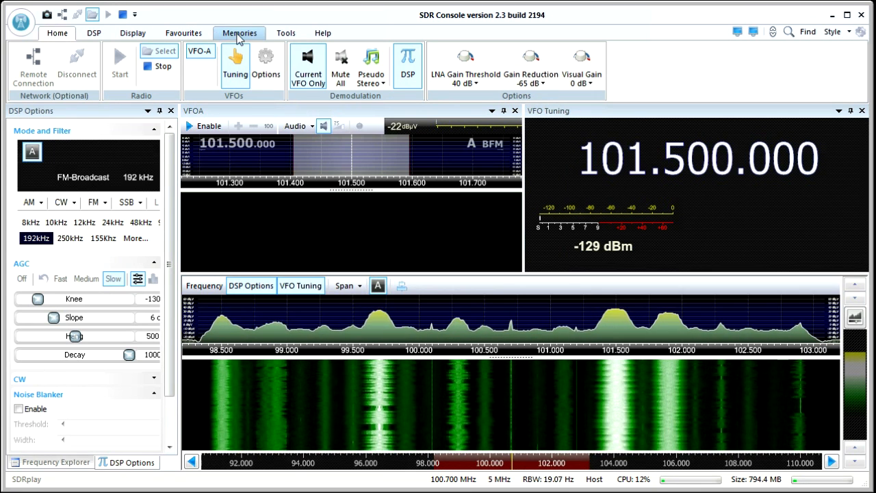
# - Review the Favourites and DSP ribbon tabs, finishing on the Tools tab
pyautogui.click(183, 33)
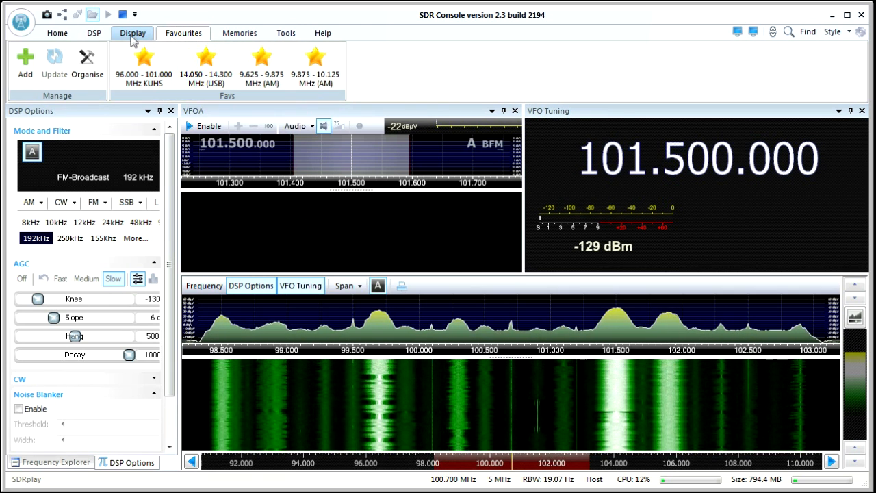
pyautogui.click(131, 33)
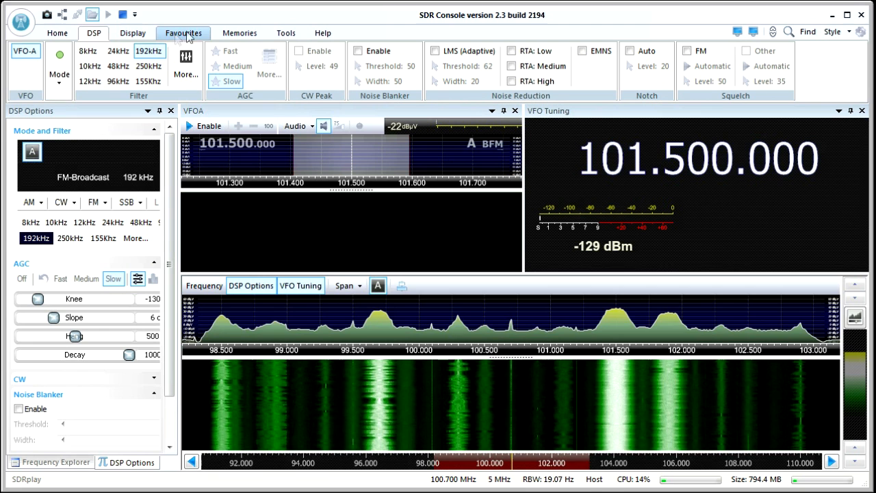
pyautogui.click(285, 33)
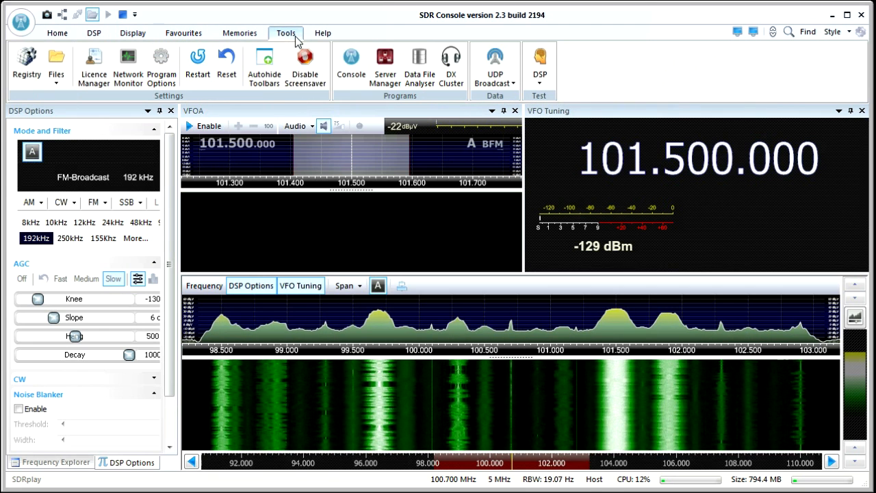